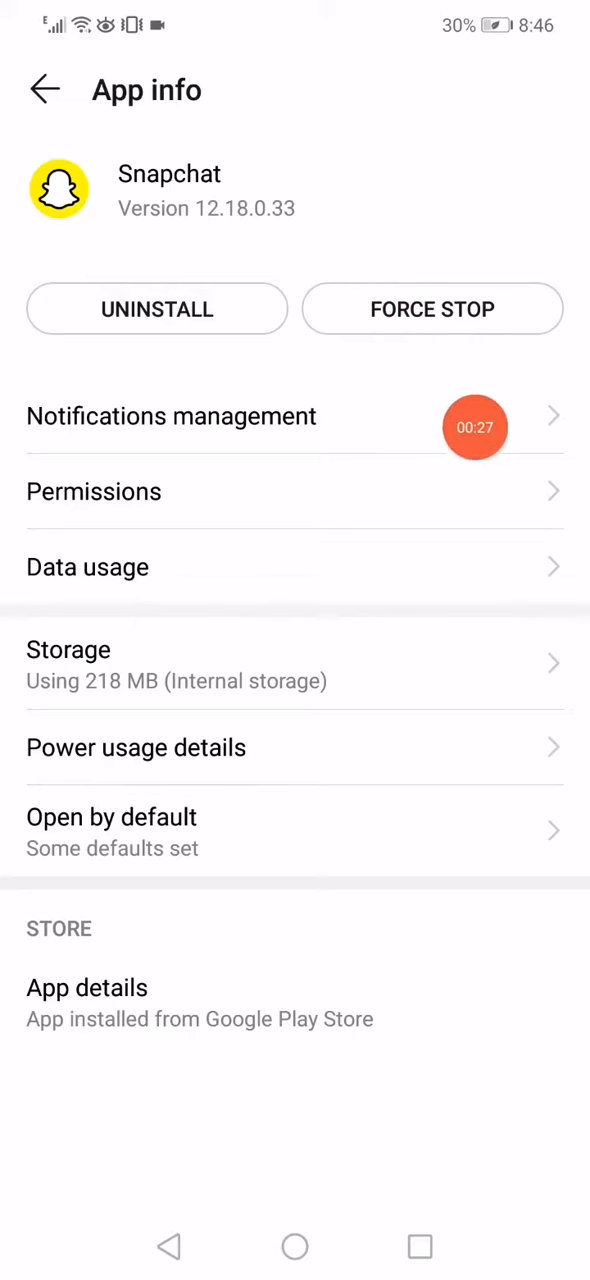
Step: Turn off Allow notifications for Snapchat and go back toward the Apps list
left_click(170, 416)
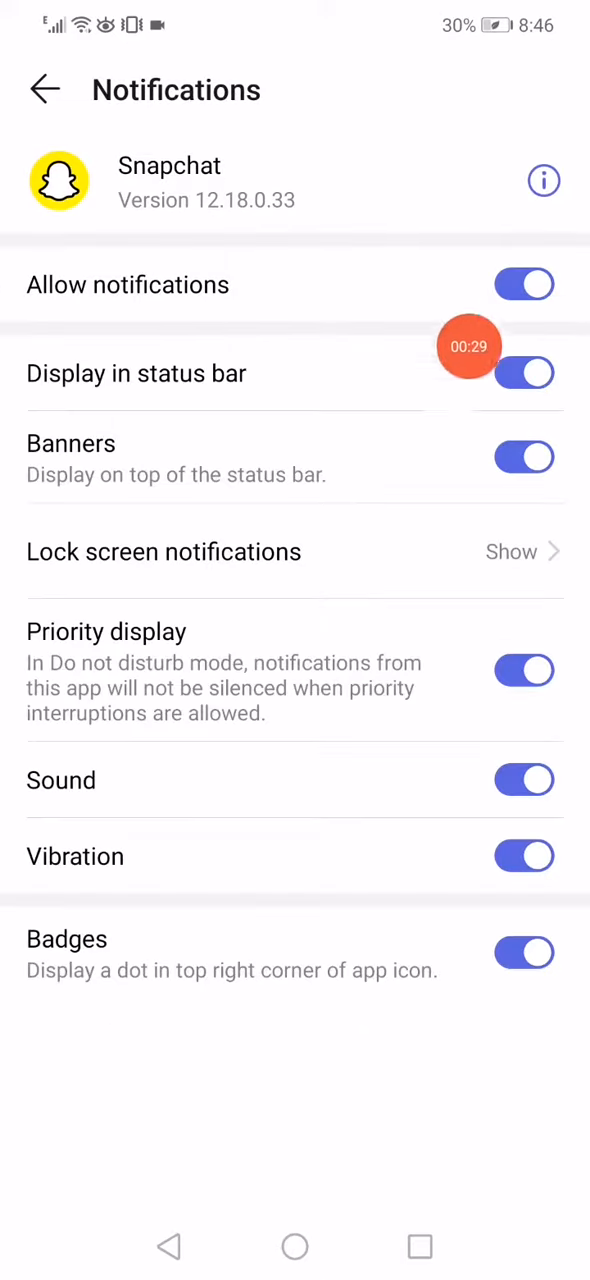
left_click(524, 284)
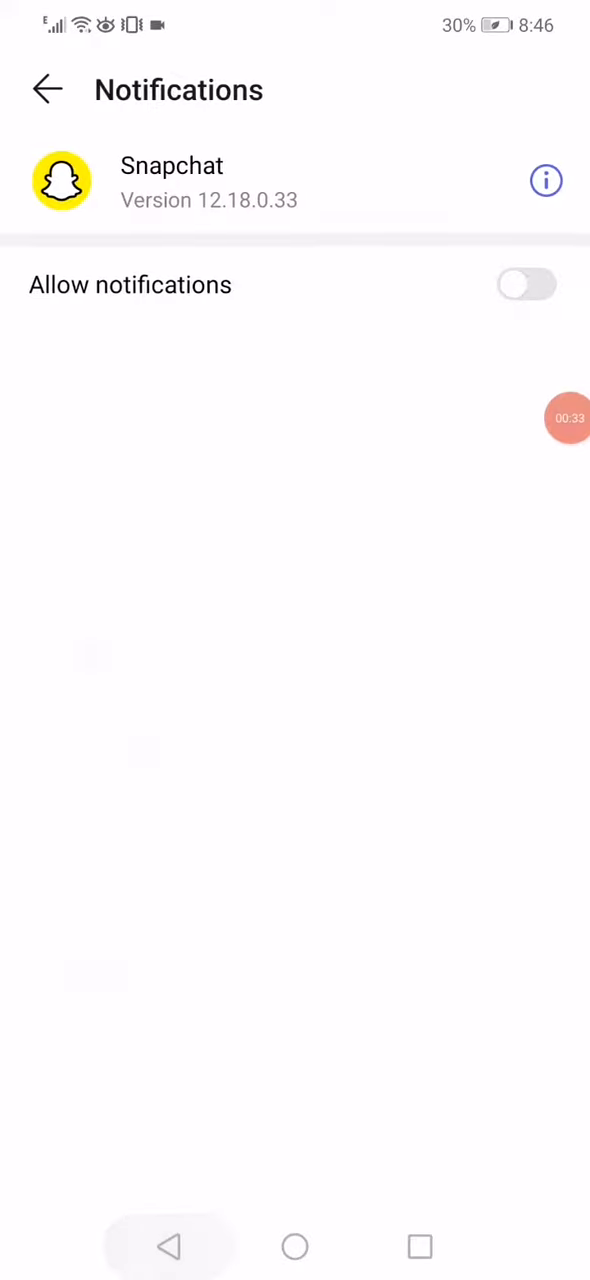
left_click(46, 88)
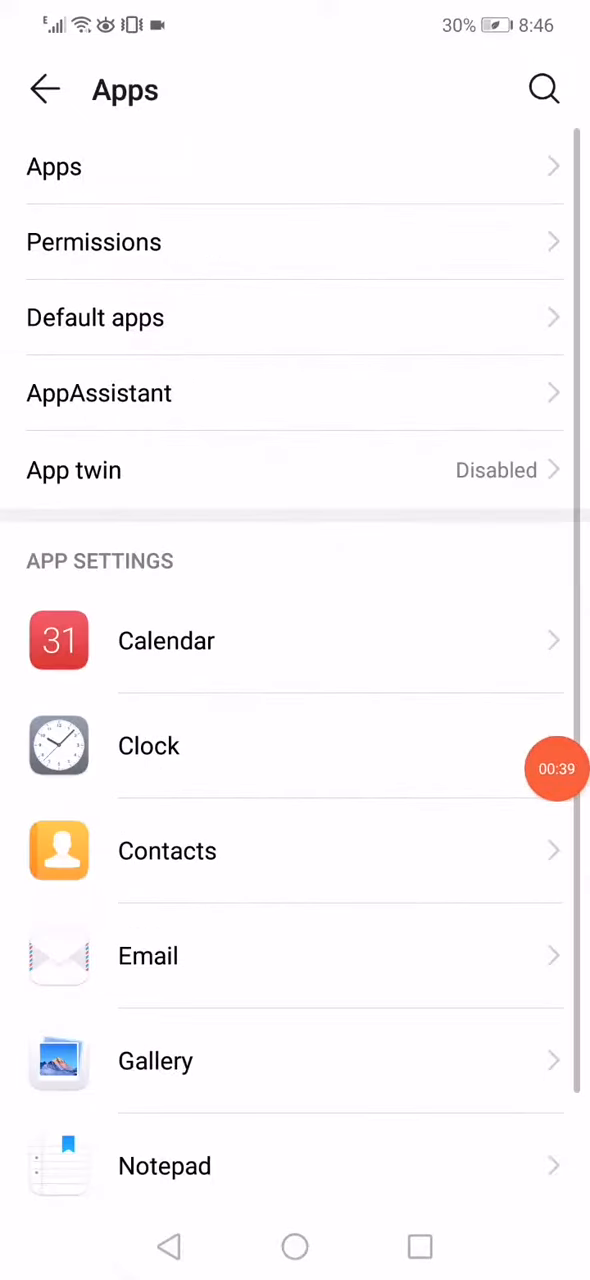
Step: In Wireless & networks, switch Airplane mode on and then off again
left_click(44, 88)
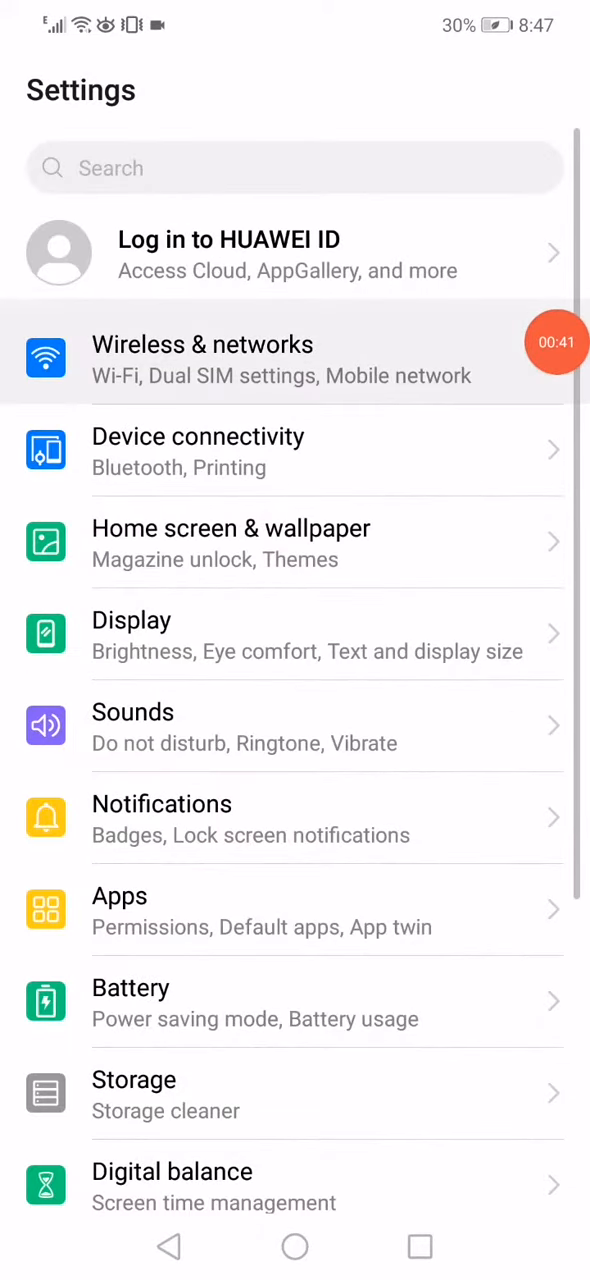
left_click(202, 360)
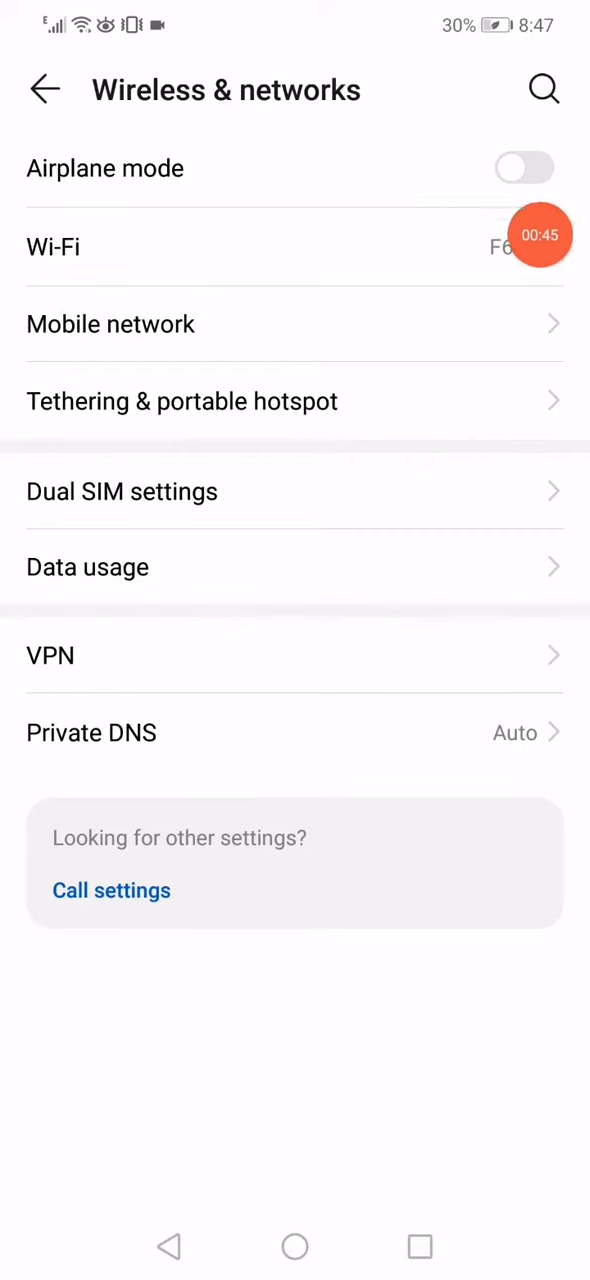
left_click(524, 168)
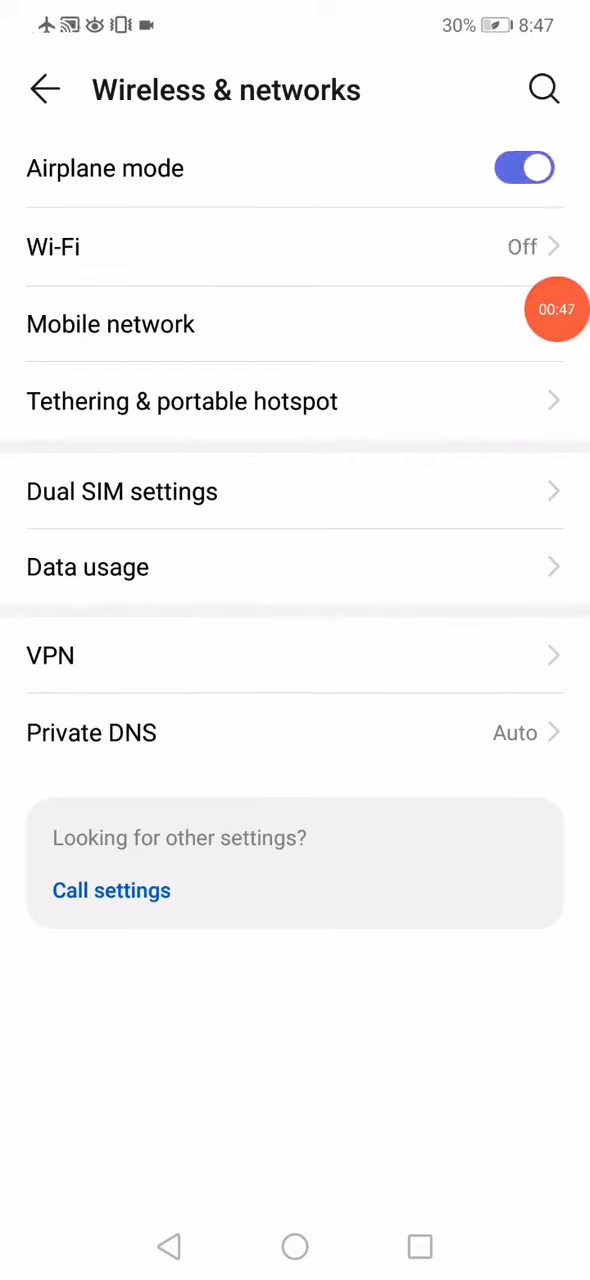
left_click(524, 168)
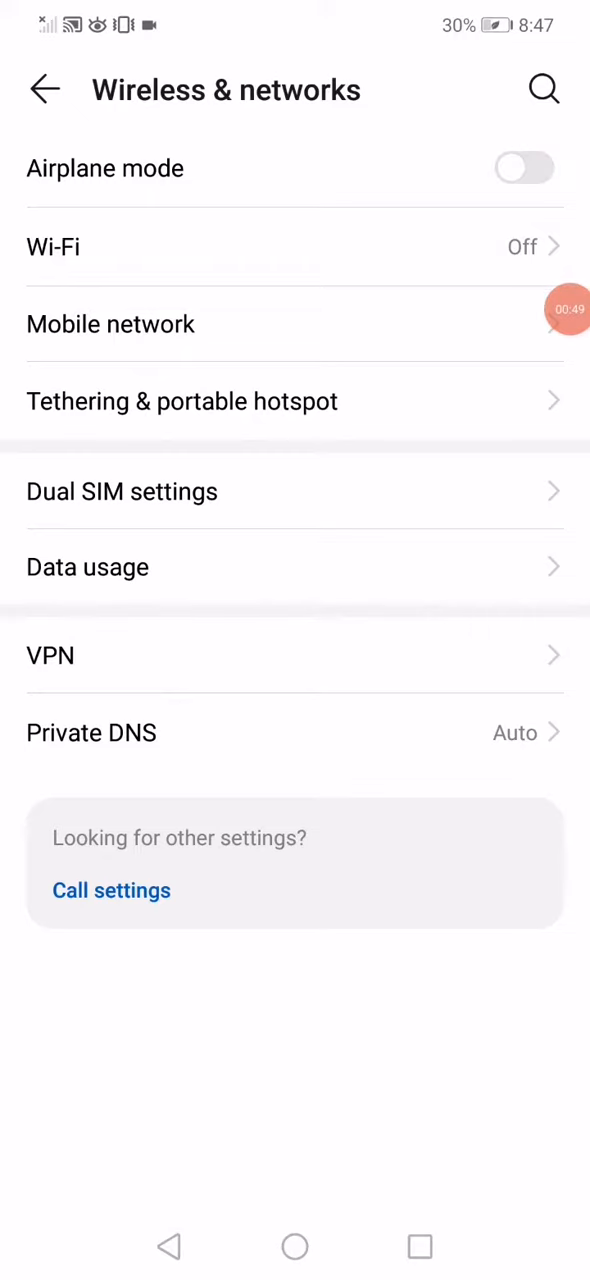